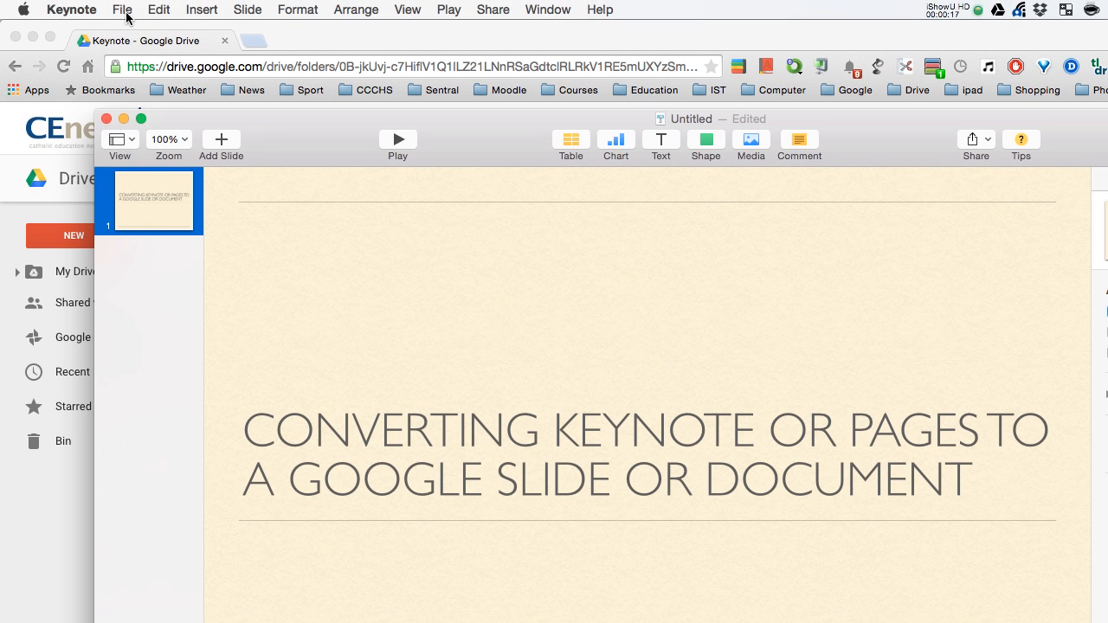
Step: Reach the File commands to export the presentation as PowerPoint
{"action": "left_click", "coordinate": [122, 9]}
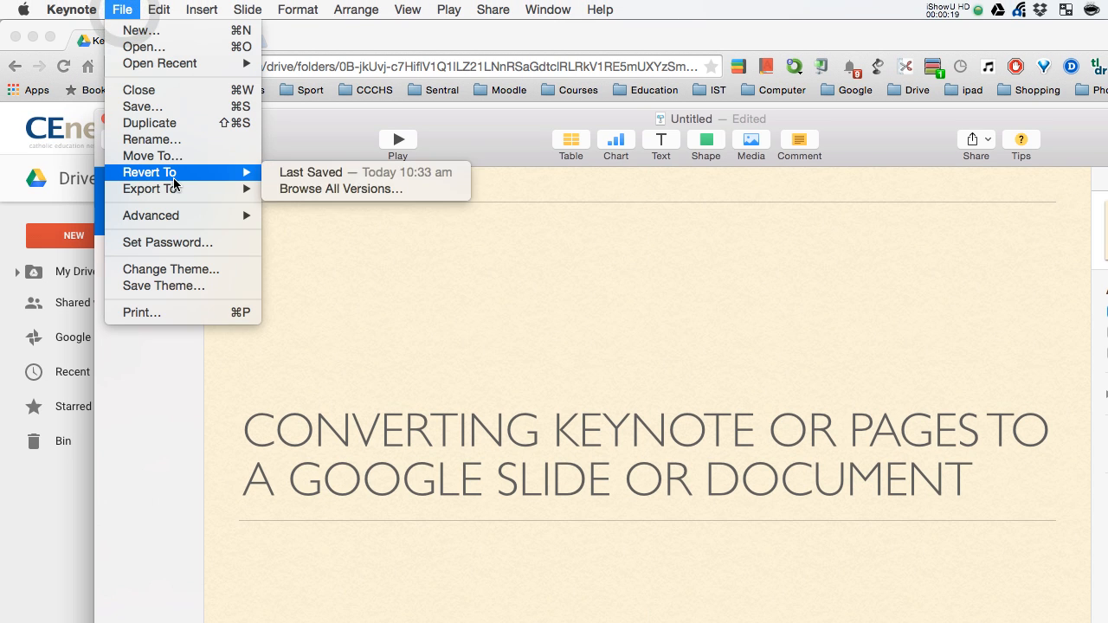
{"action": "mouse_move", "coordinate": [149, 189]}
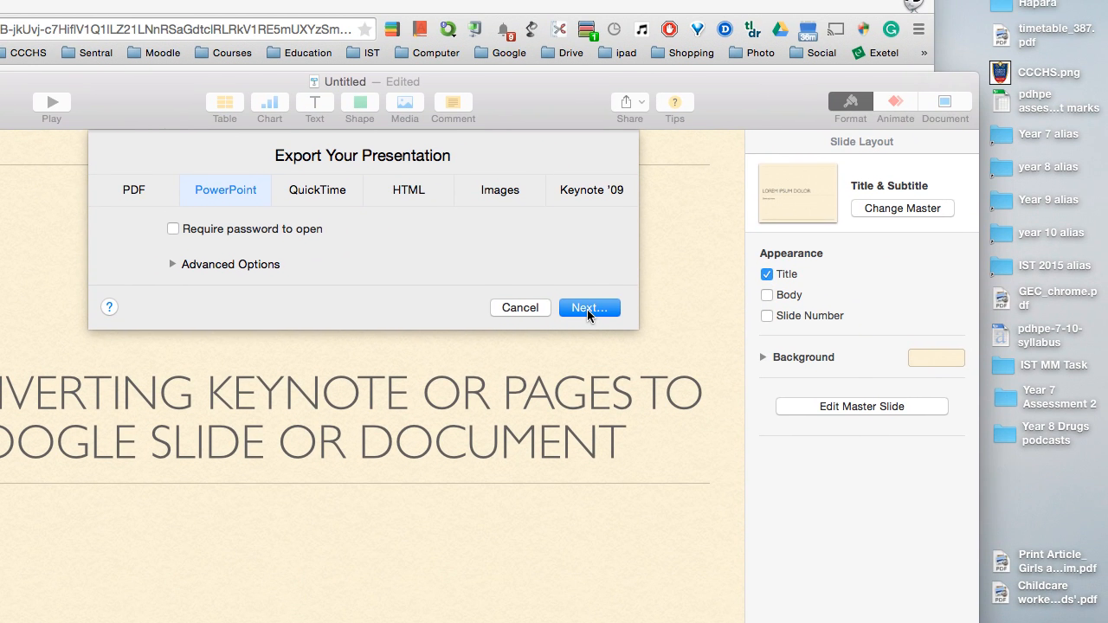
{"action": "left_click", "coordinate": [589, 307]}
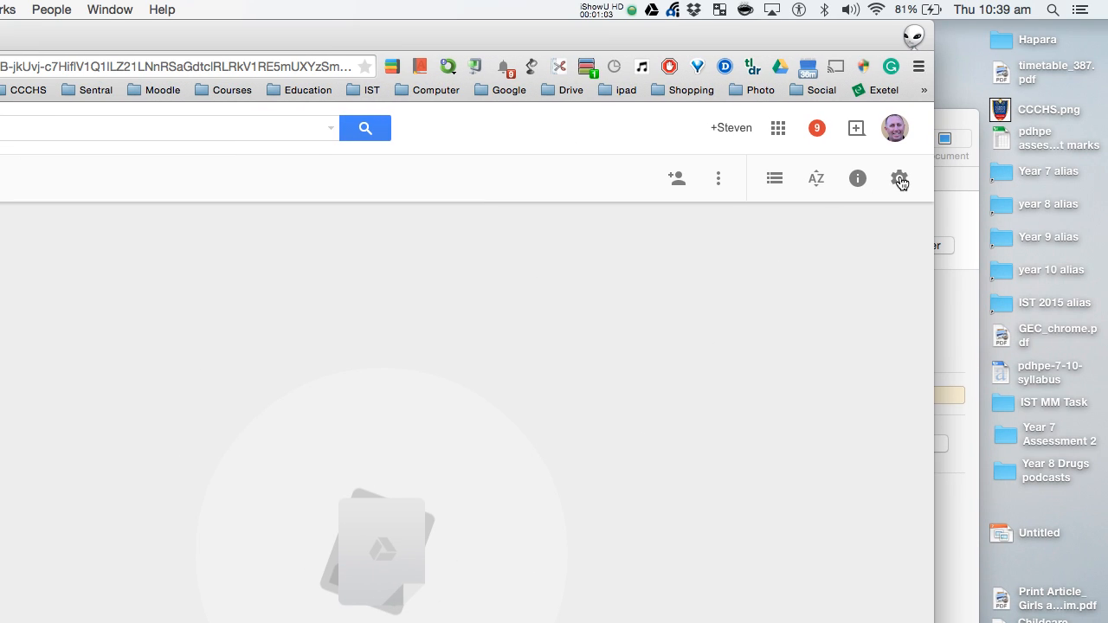
{"action": "mouse_move", "coordinate": [902, 188]}
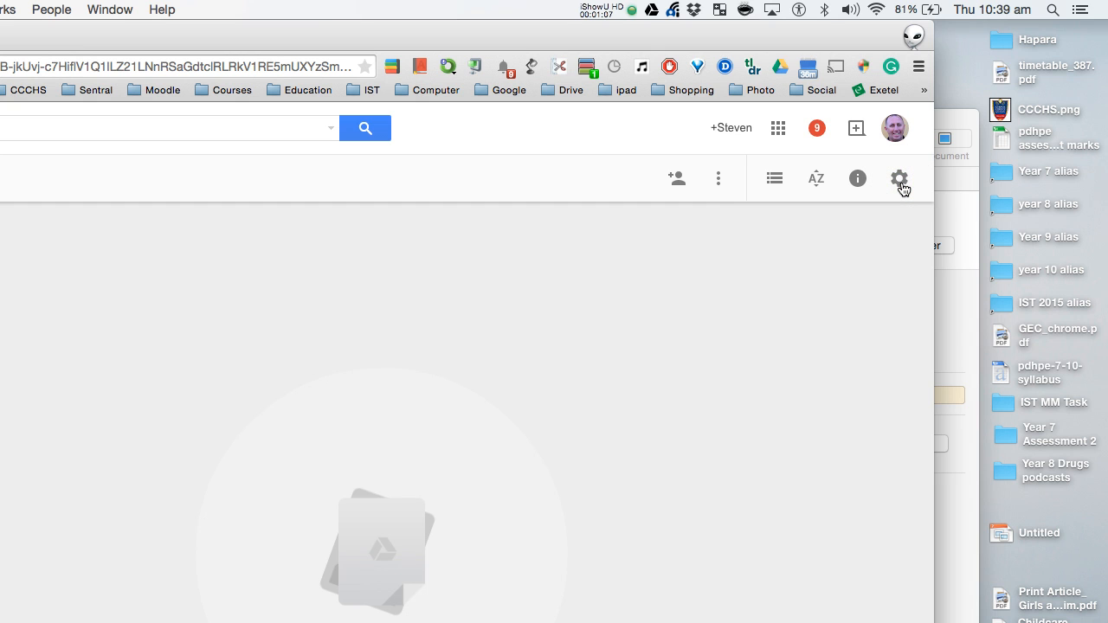
Step: Enter Drive's settings via the gear icon to enable upload conversion
{"action": "left_click", "coordinate": [898, 179]}
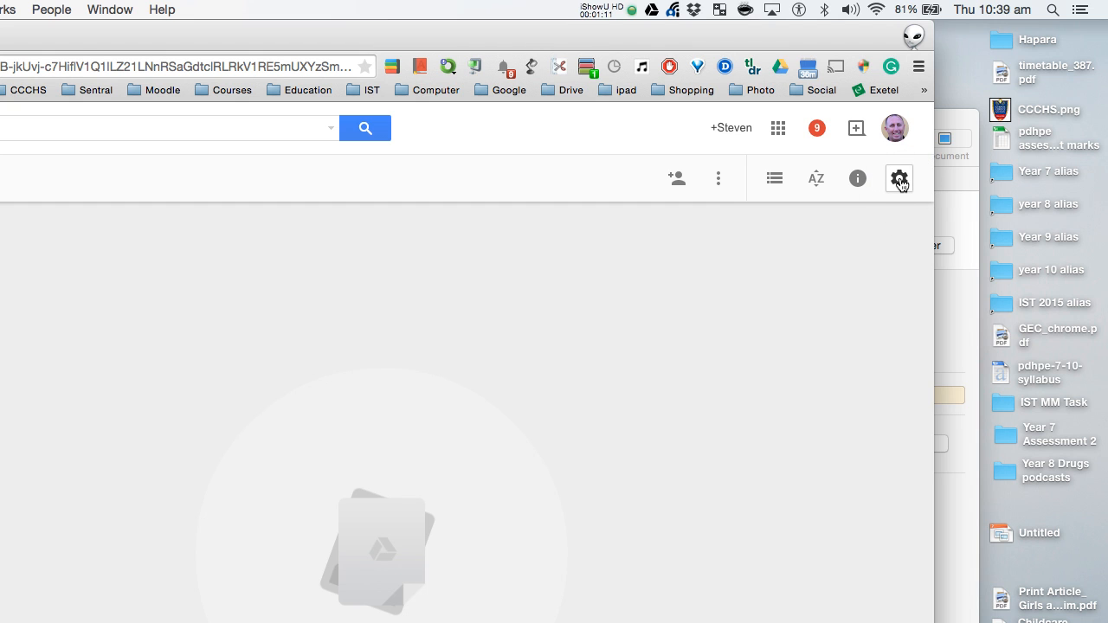
{"action": "left_click", "coordinate": [898, 178]}
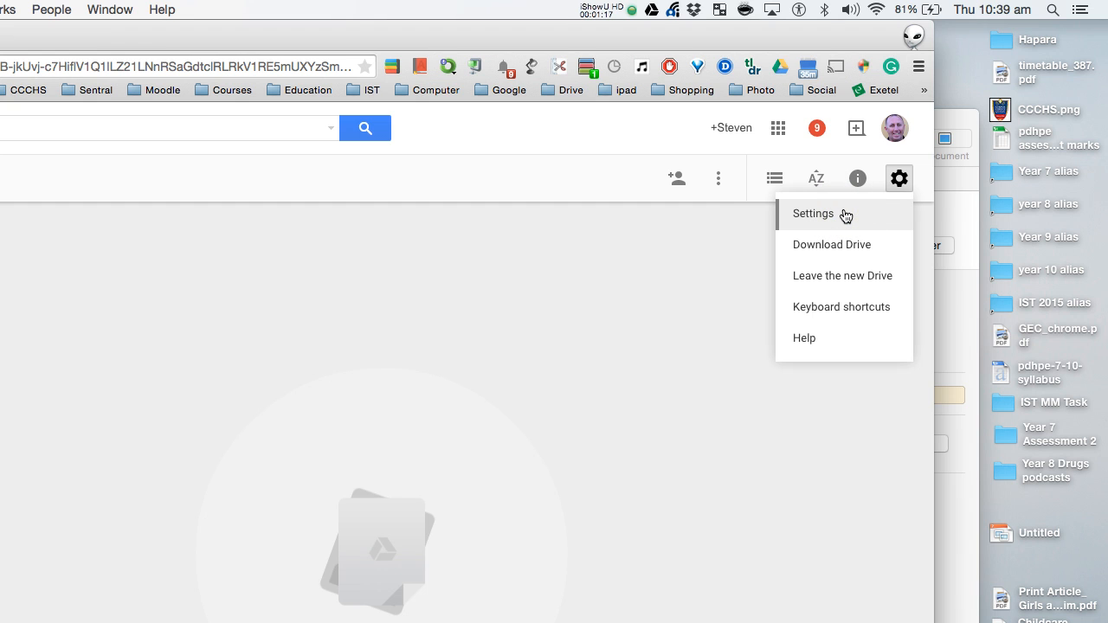
{"action": "mouse_move", "coordinate": [813, 222]}
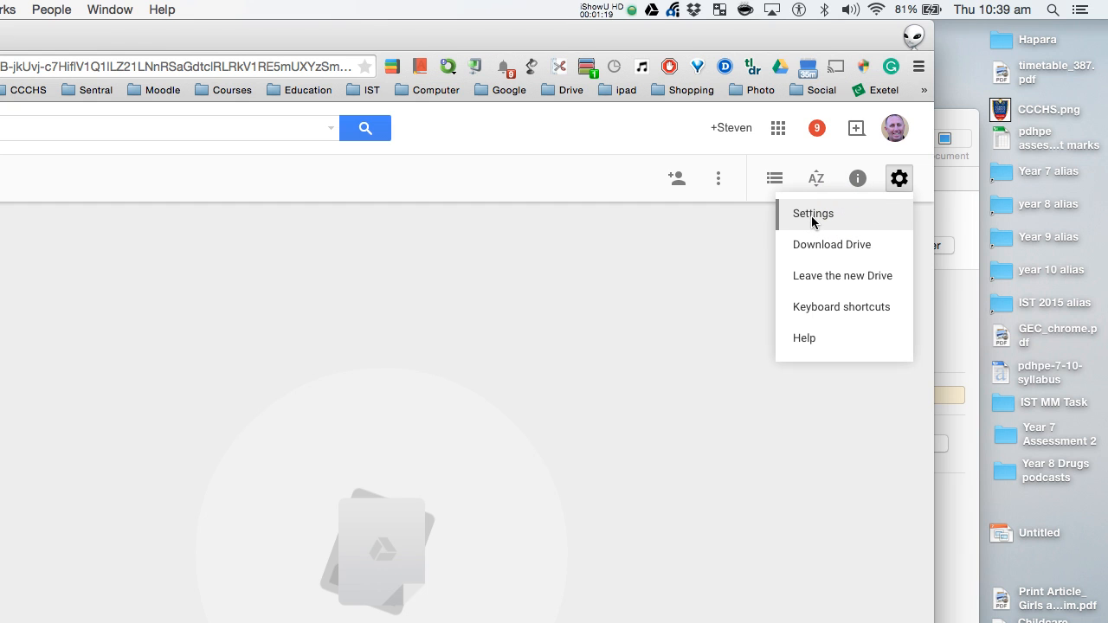
{"action": "left_click", "coordinate": [812, 214]}
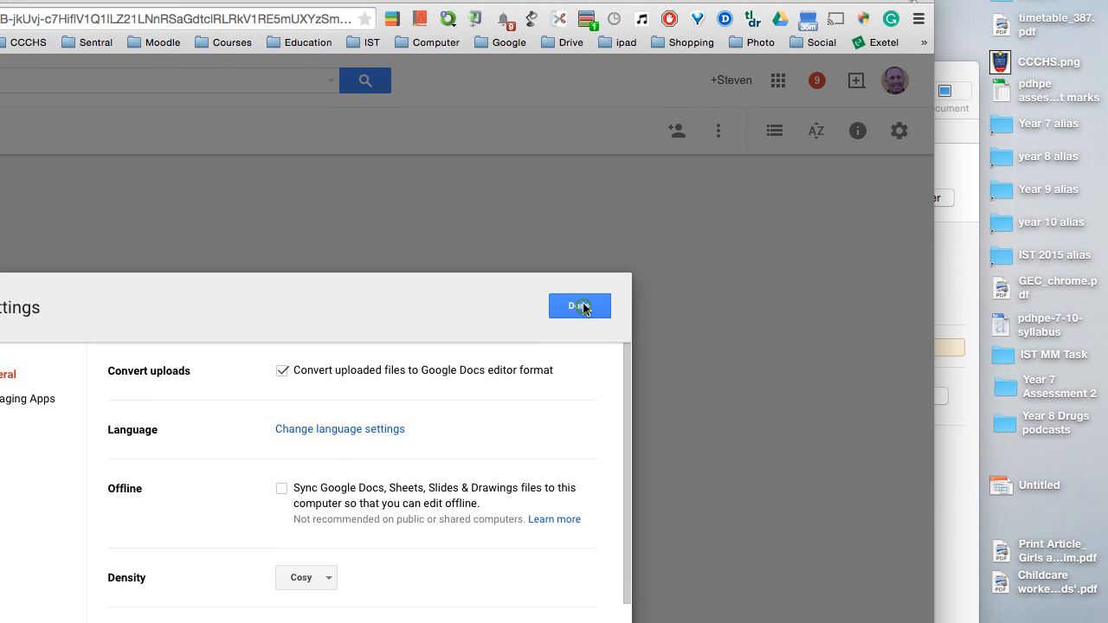
Step: Confirm settings with Done, keeping conversion on, ready to upload Untitled.pptx
{"action": "left_click", "coordinate": [579, 305]}
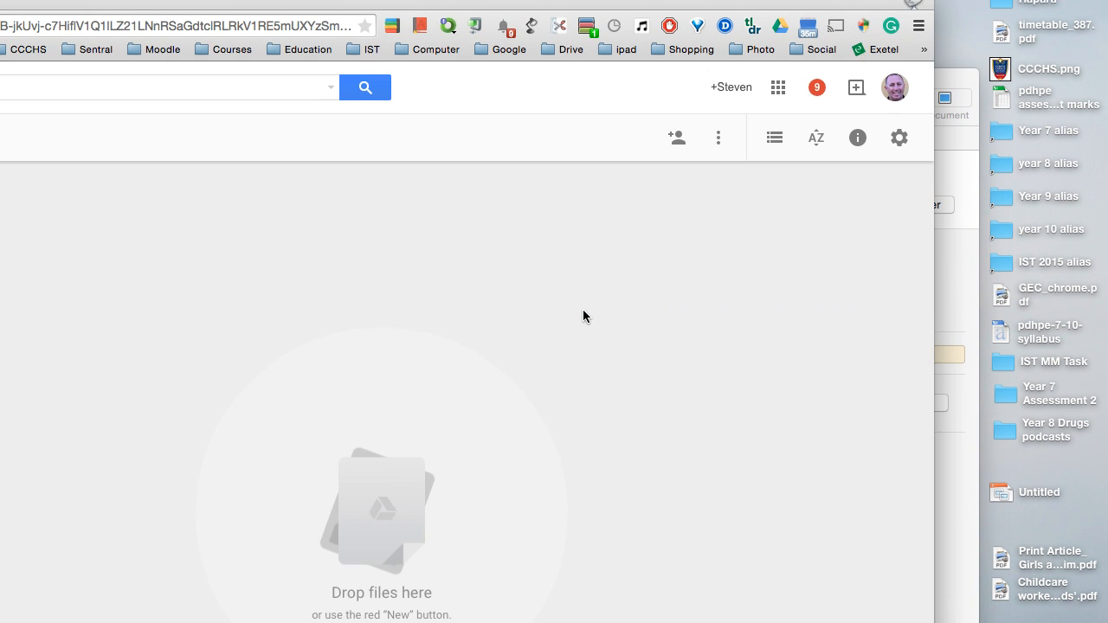
{"action": "scroll", "scroll_direction": "down", "scroll_amount": 3}
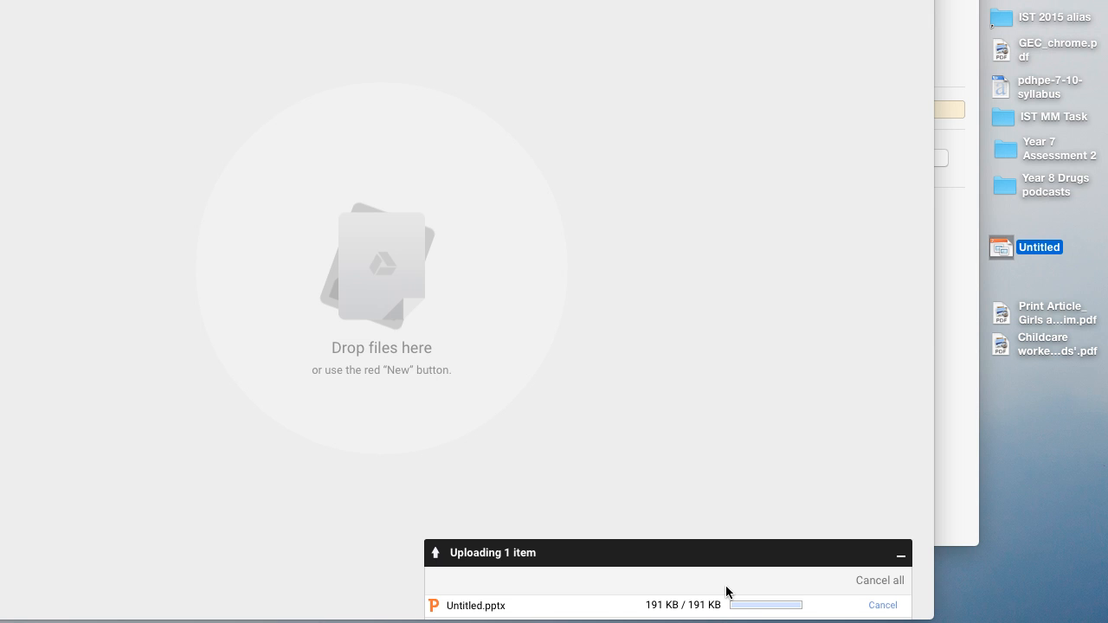
{"action": "mouse_move", "coordinate": [534, 357]}
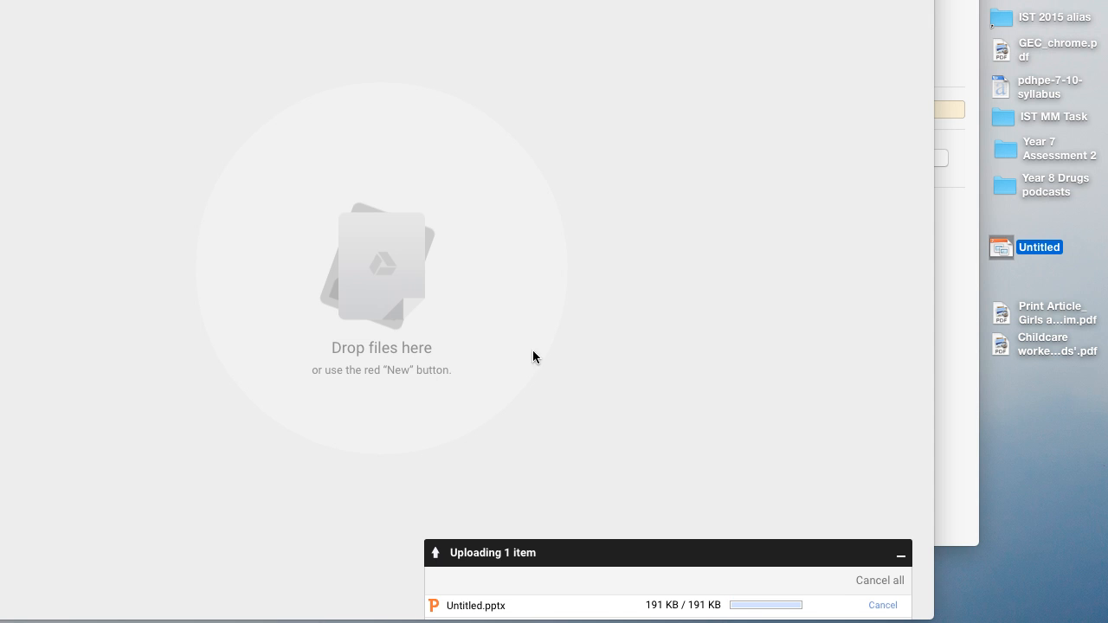